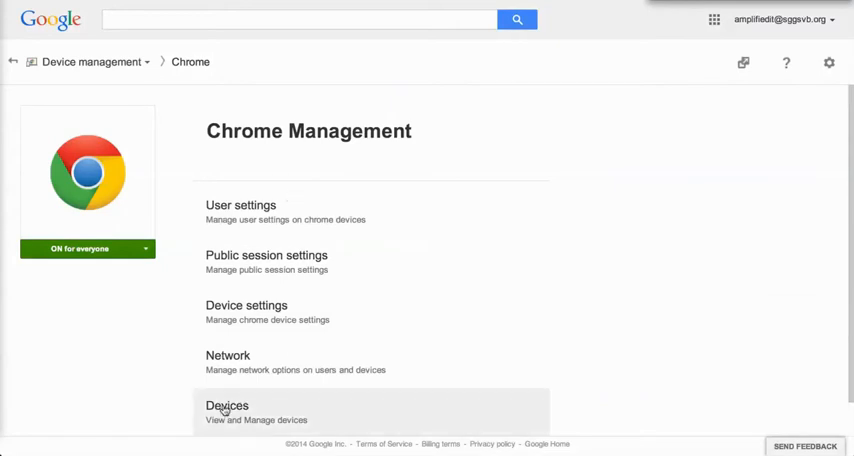
left_click(226, 405)
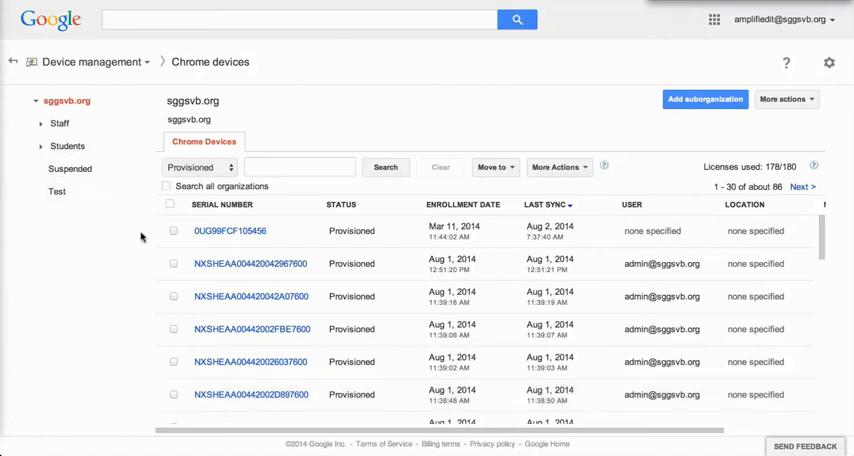
left_click(250, 263)
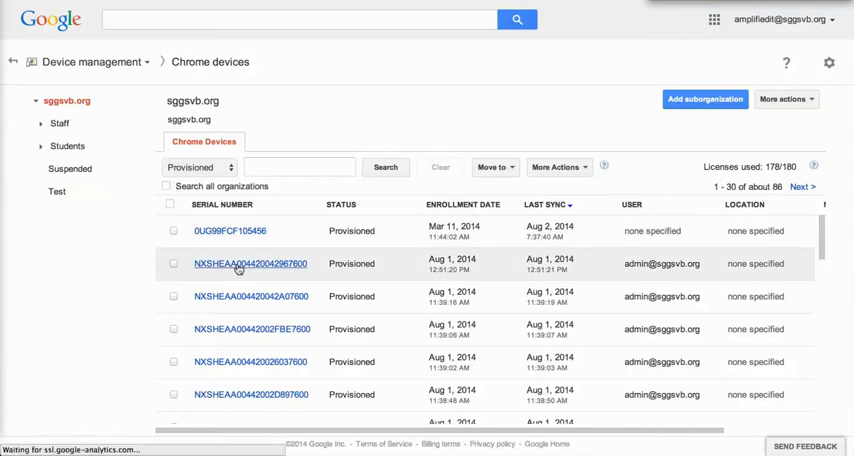
left_click(250, 264)
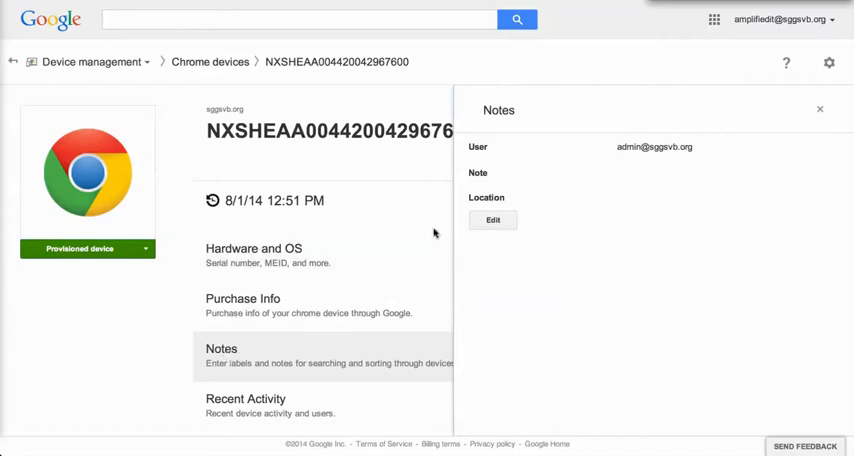
left_click(492, 220)
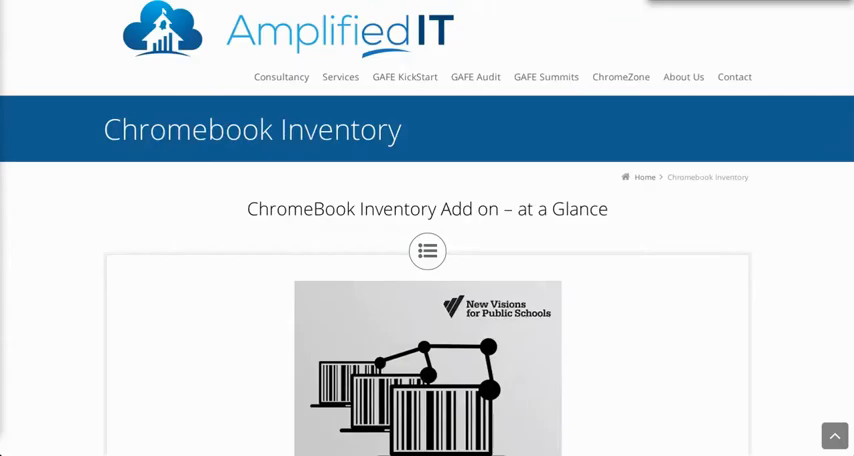
scroll("down", 3)
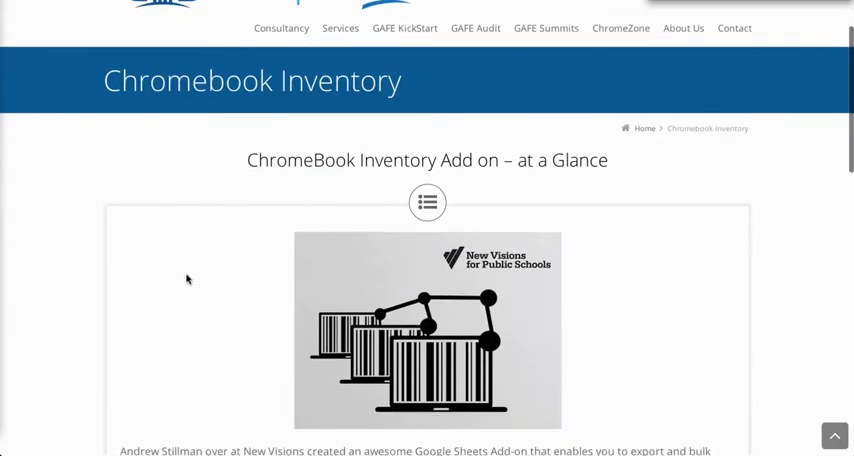
scroll("down", 3)
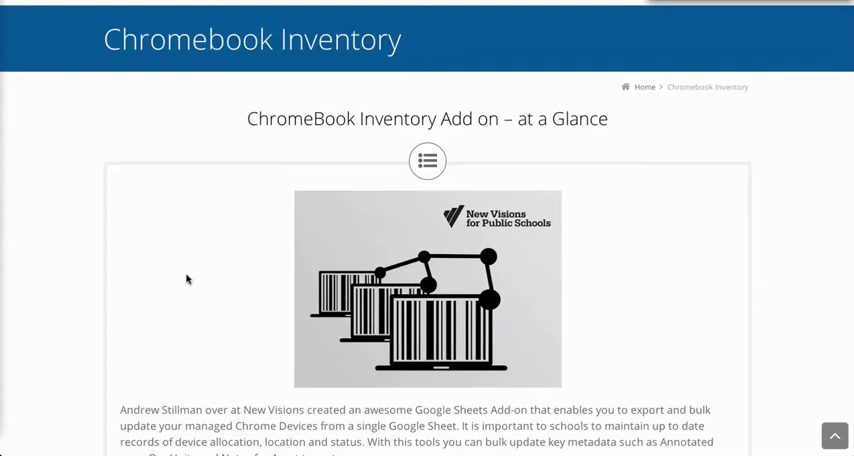
scroll("down", 3)
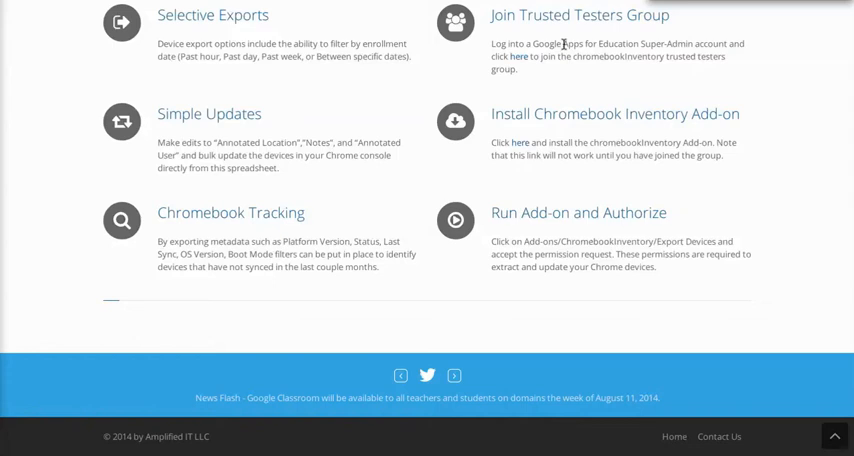
mouse_move(519, 57)
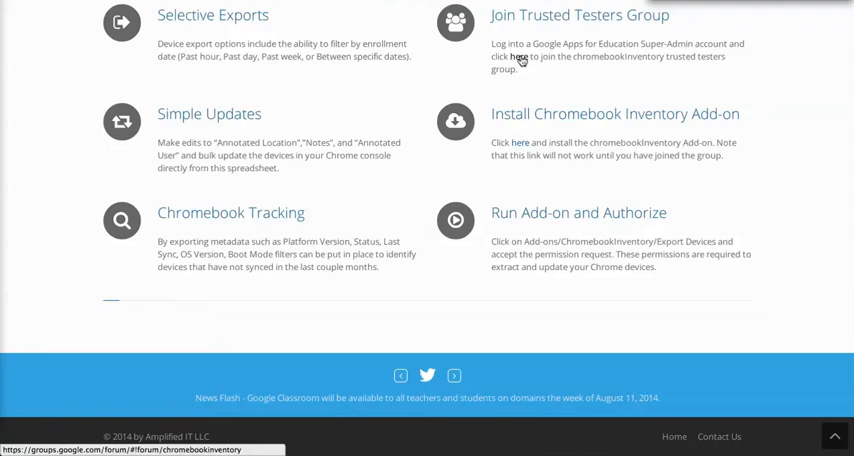
Step: Follow the Trusted Testers link and join the chromebookInventory Google Group
left_click(519, 57)
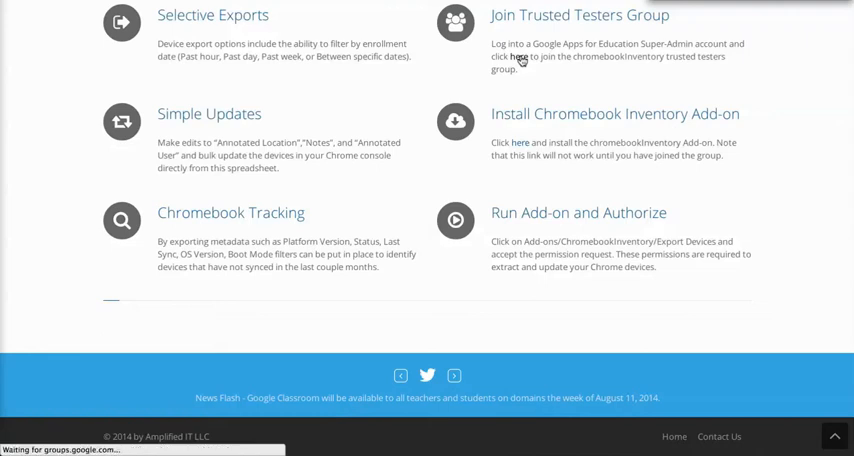
left_click(518, 57)
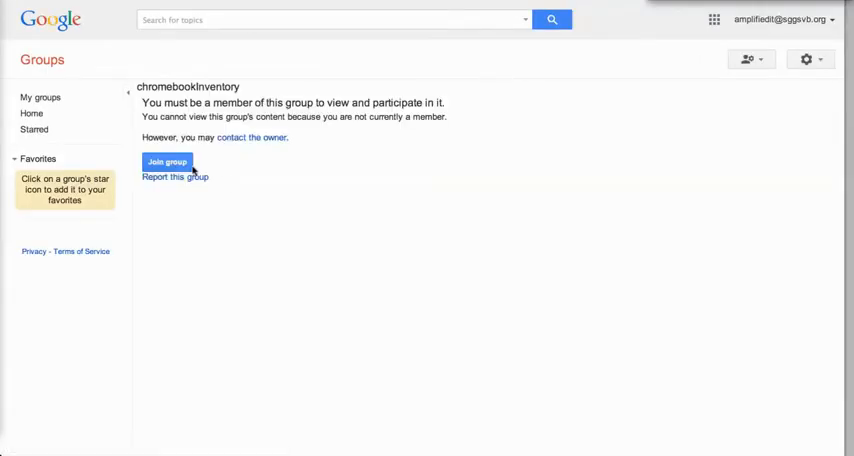
left_click(166, 161)
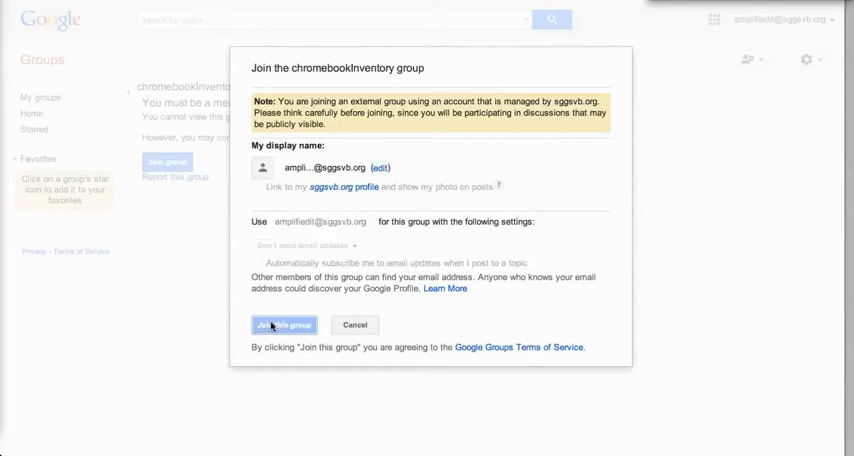
left_click(284, 324)
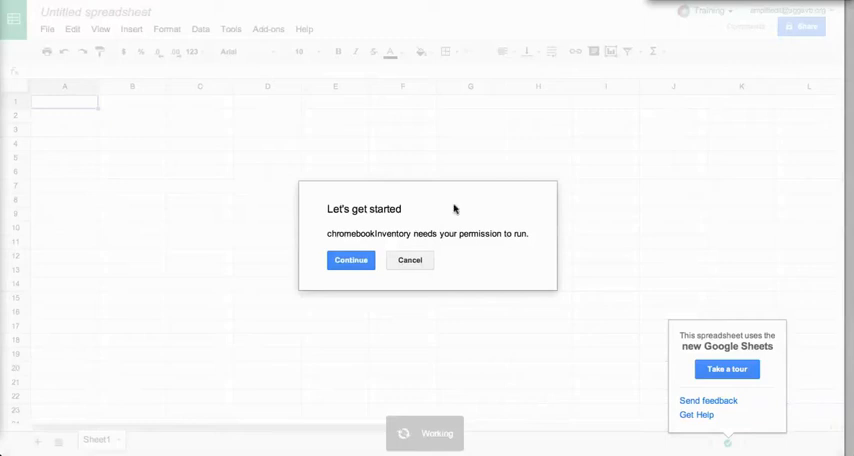
Step: Continue past Let's get started and accept the add-on's permission request
left_click(351, 260)
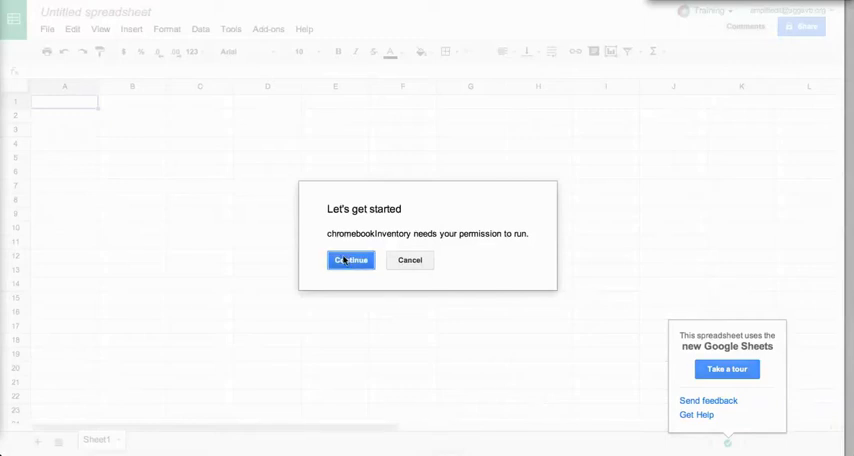
left_click(350, 260)
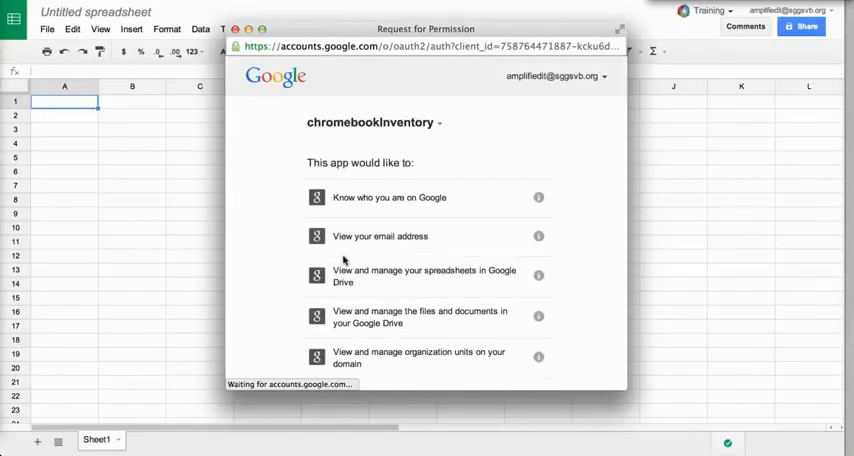
scroll("down", 3)
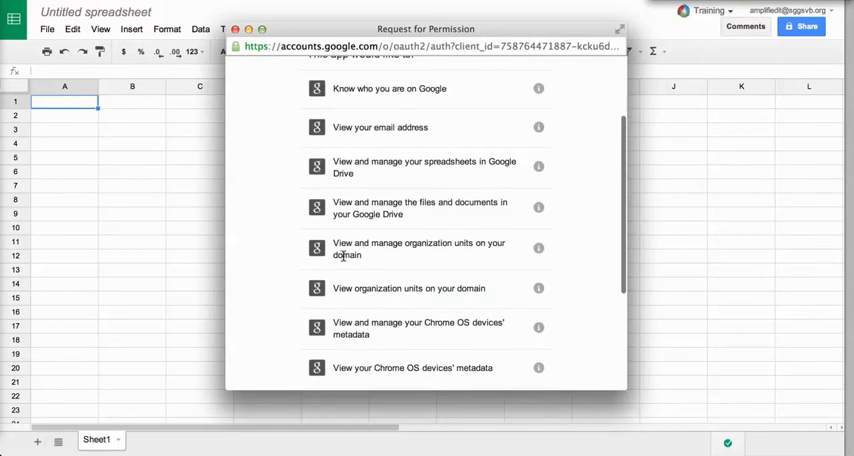
scroll("down", 3)
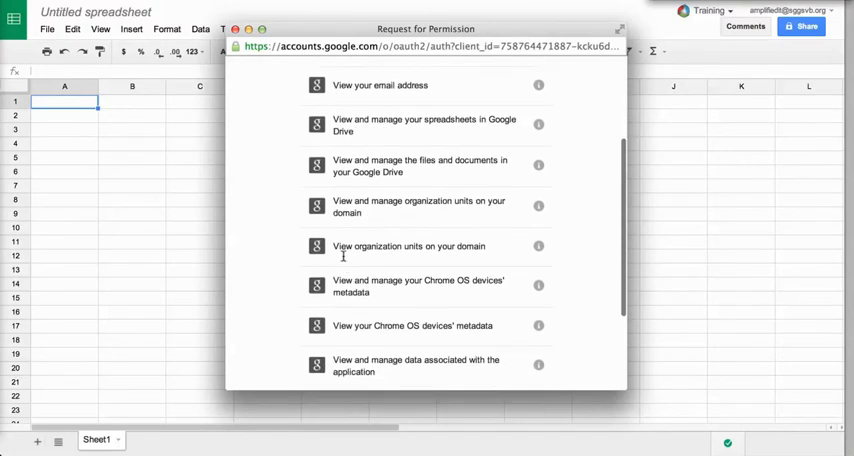
scroll("down", 3)
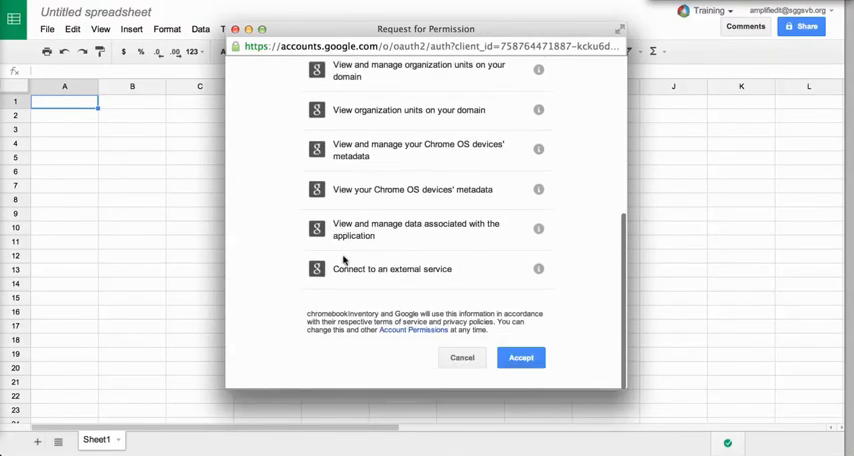
left_click(520, 359)
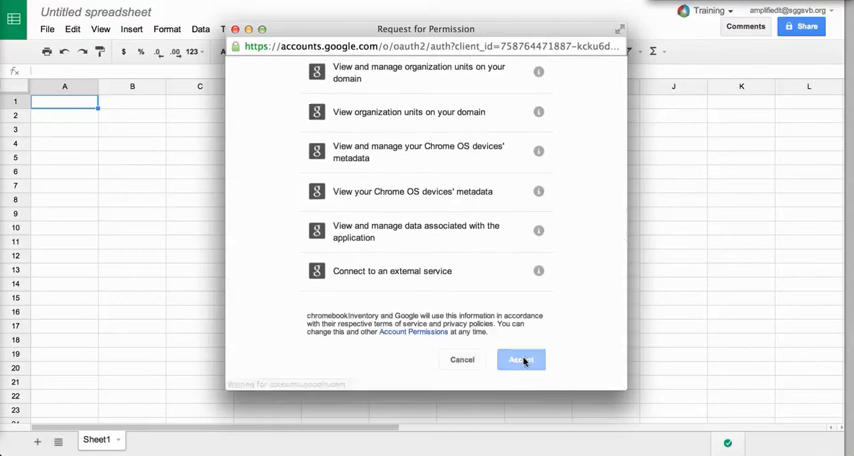
left_click(520, 359)
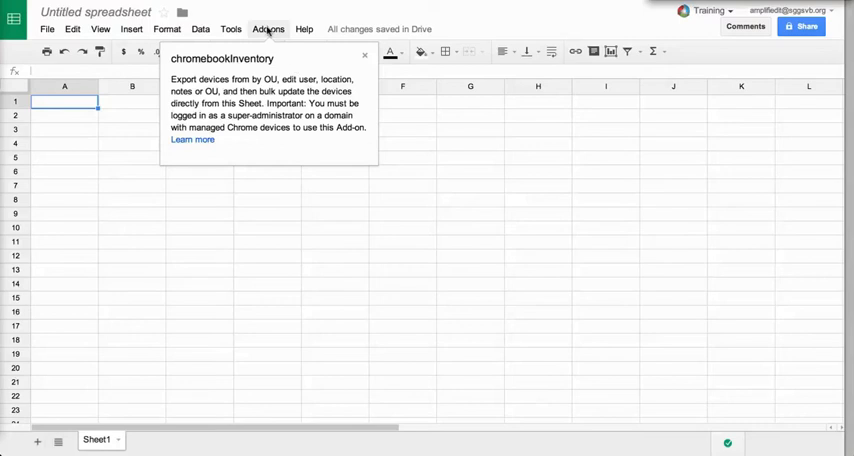
Step: Choose Export devices from the chromebookInventory add-on menu
left_click(268, 28)
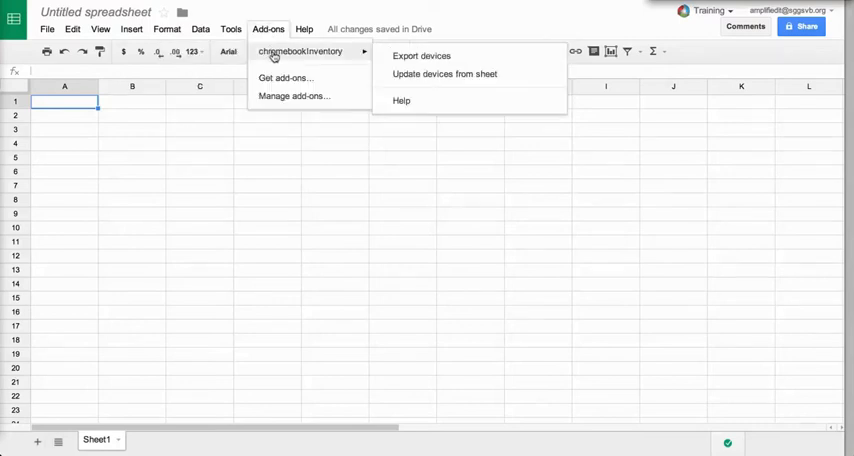
mouse_move(421, 55)
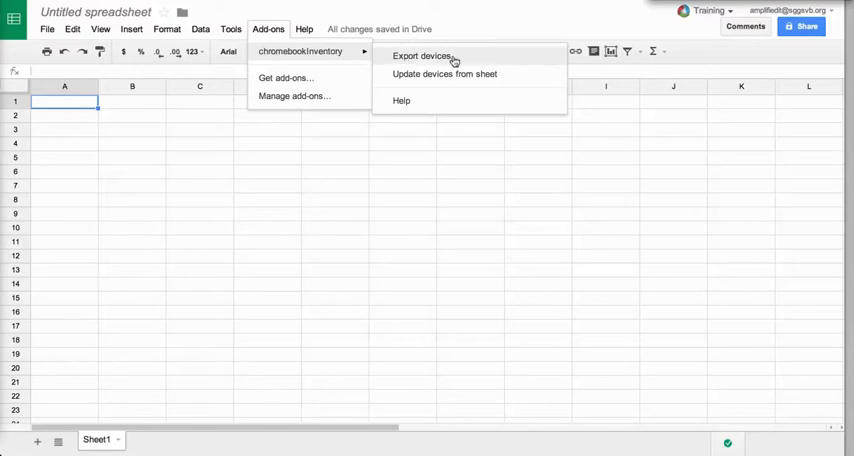
left_click(421, 55)
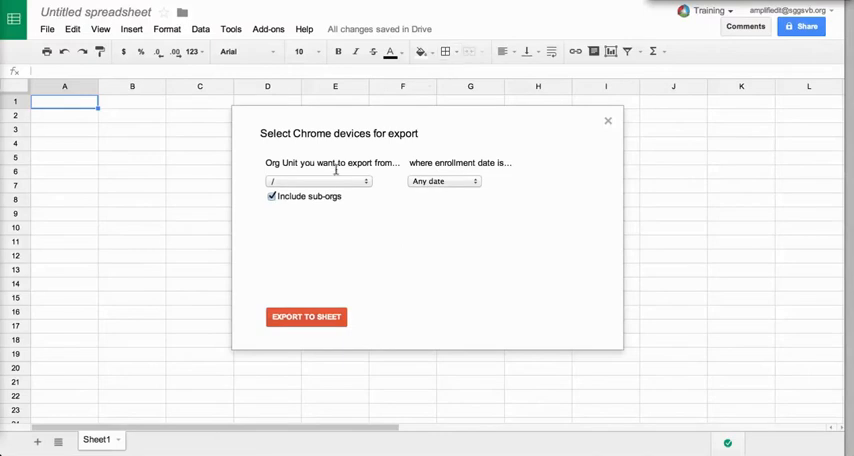
Step: Export all devices from the root org unit with any enrollment date, then dismiss the notice
left_click(316, 181)
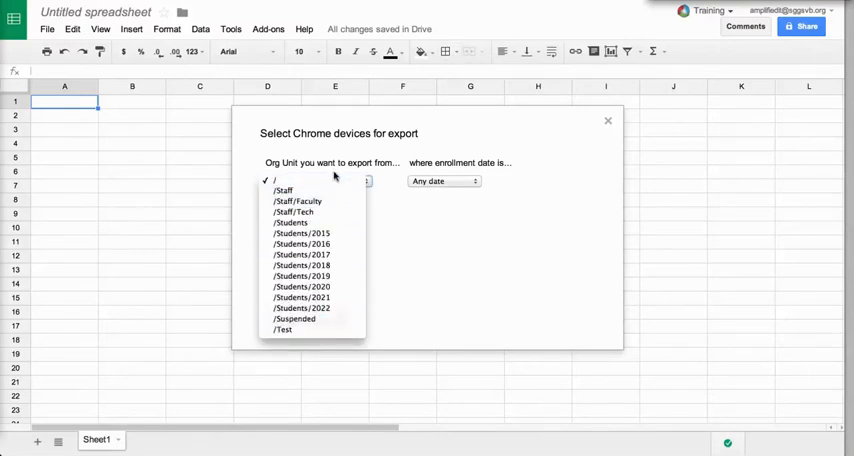
mouse_move(388, 192)
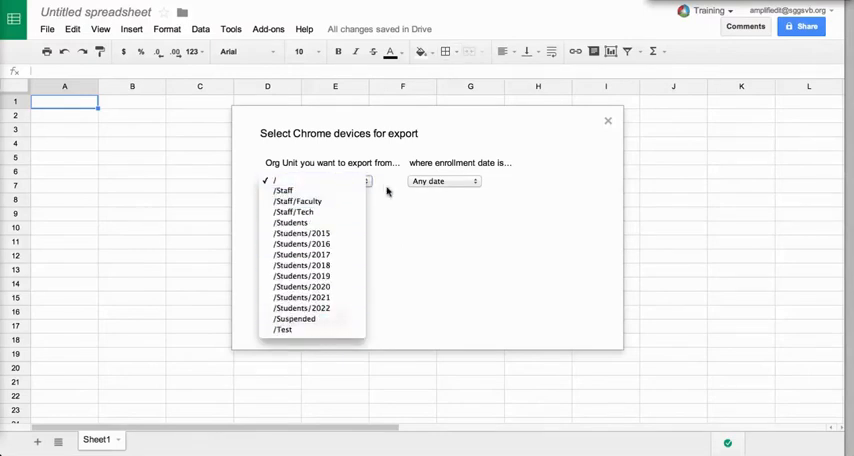
left_click(284, 180)
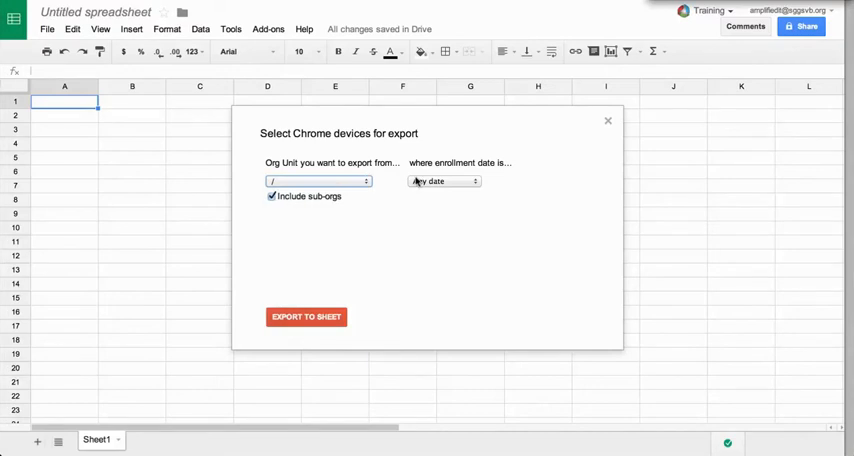
left_click(443, 181)
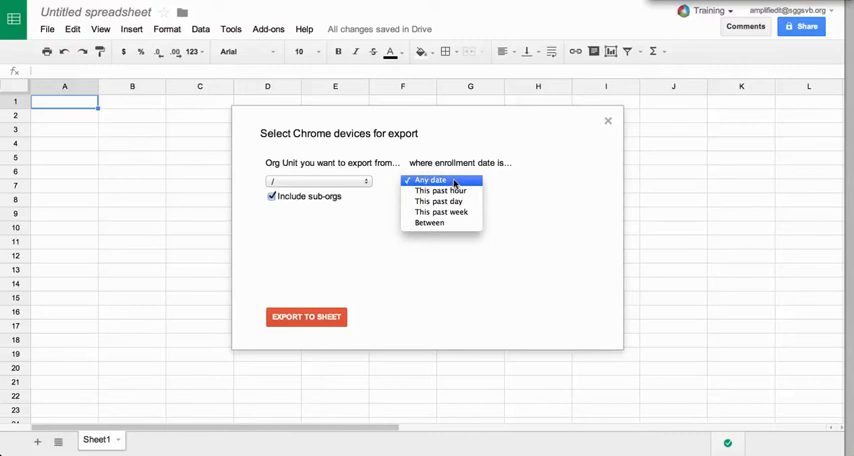
left_click(431, 180)
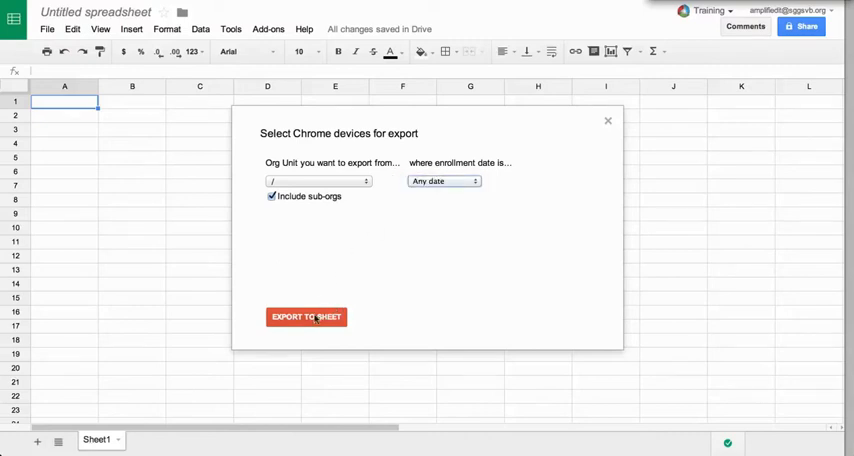
left_click(306, 317)
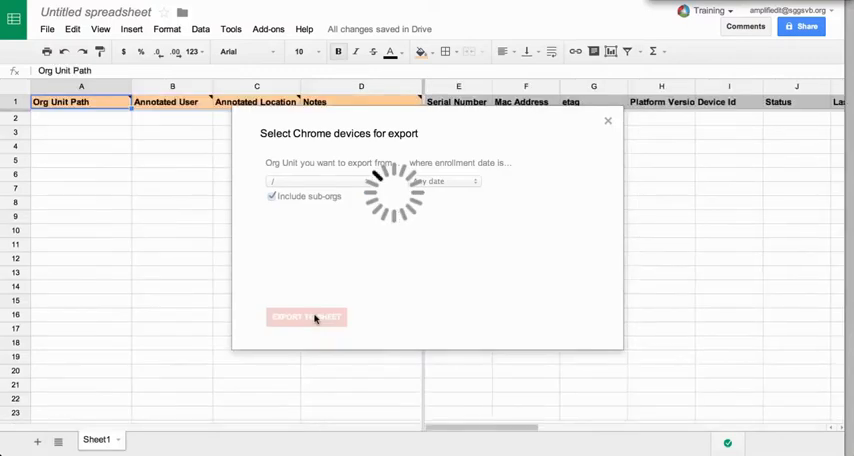
left_click(306, 317)
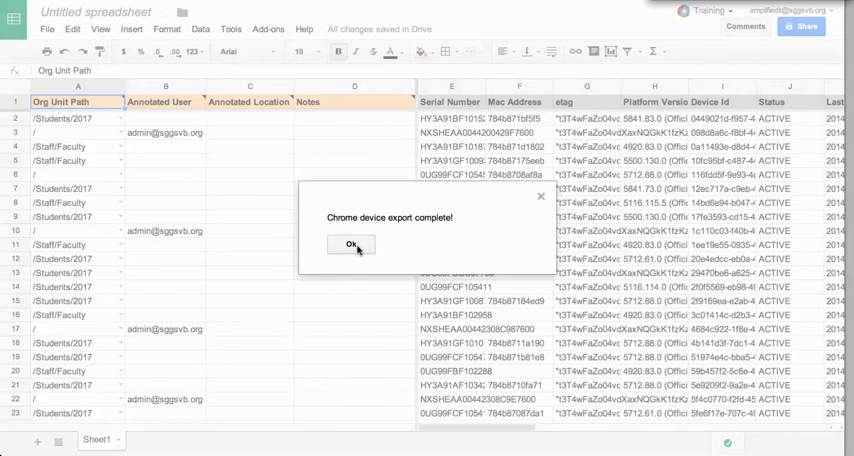
left_click(350, 245)
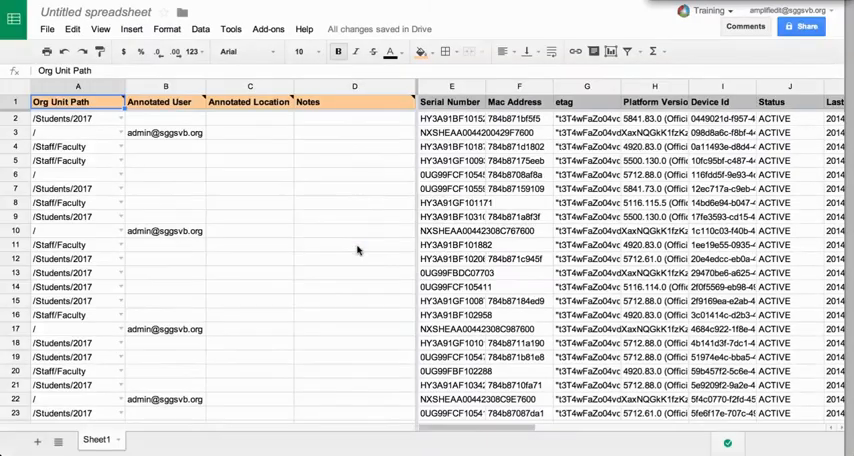
mouse_move(231, 201)
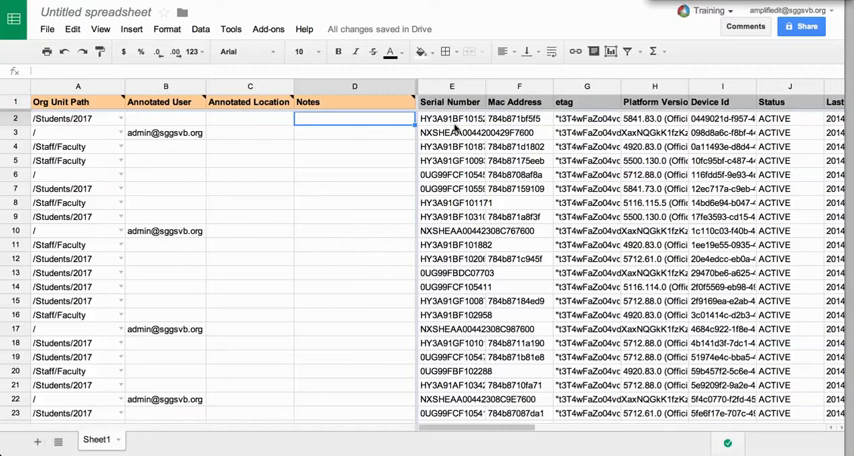
left_click(451, 118)
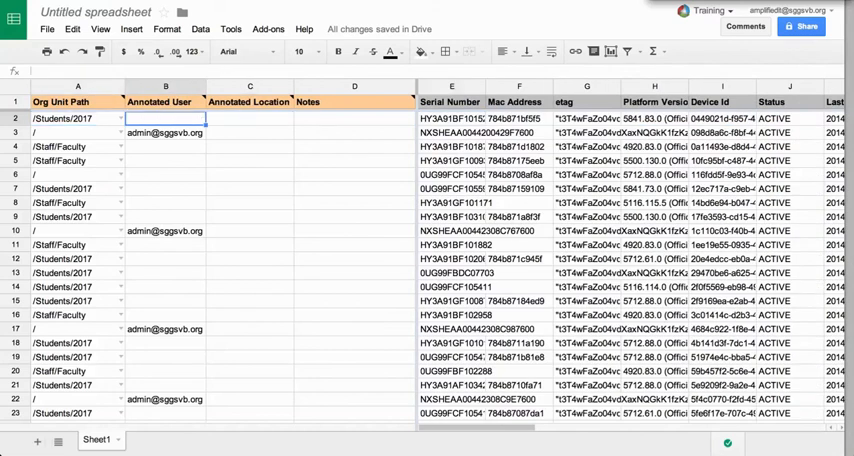
Step: Fill row 2 with org unit /Students, user Test, location Lab2 and notes Test
left_click(77, 118)
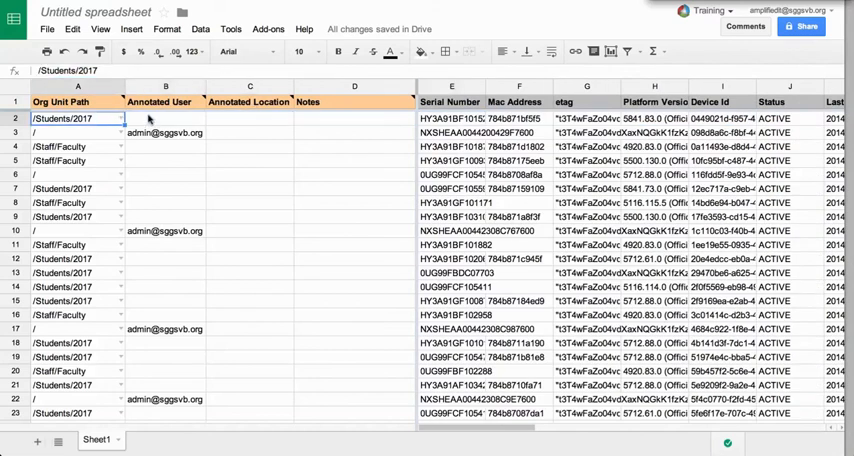
left_click(117, 118)
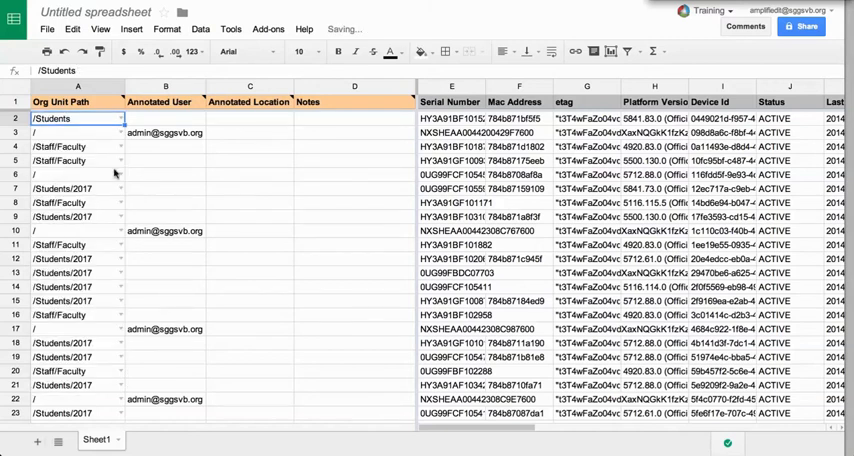
type("Tes")
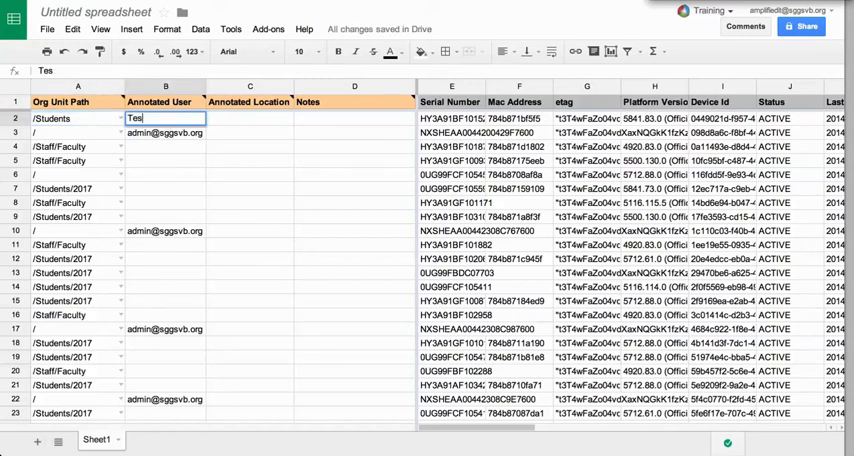
key("Tab")
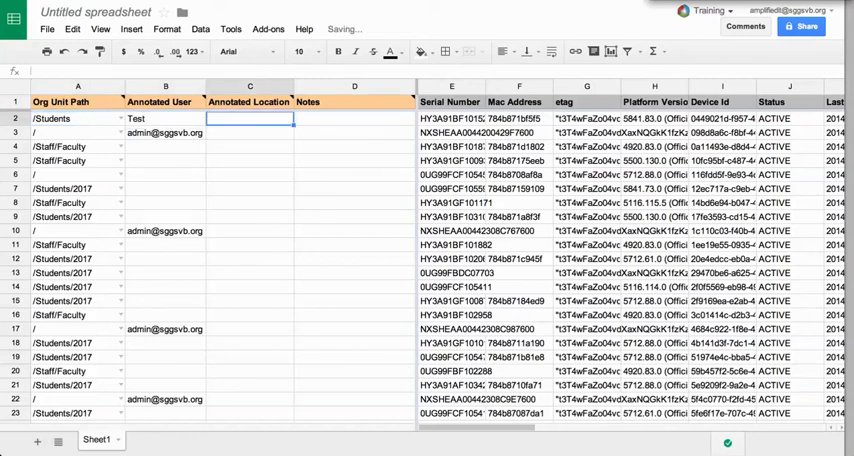
type("C")
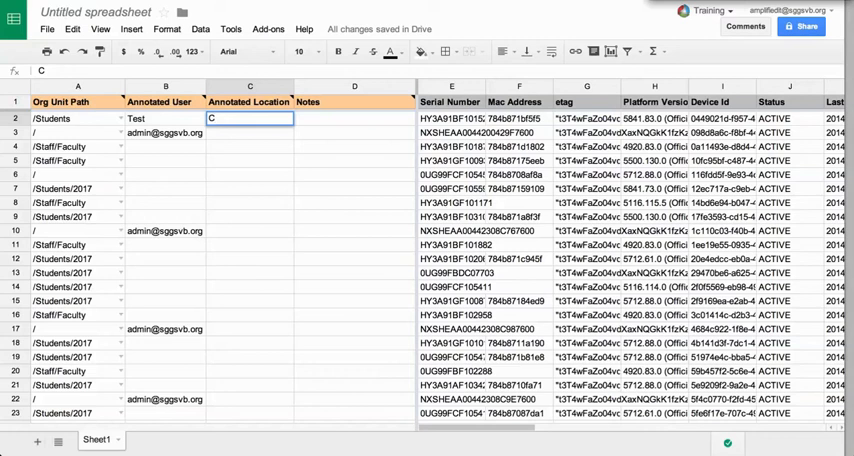
type("Lab2")
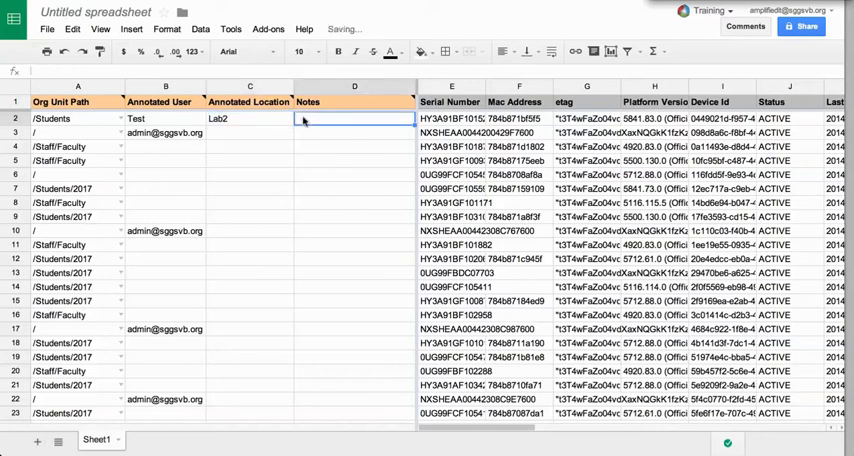
type("Test")
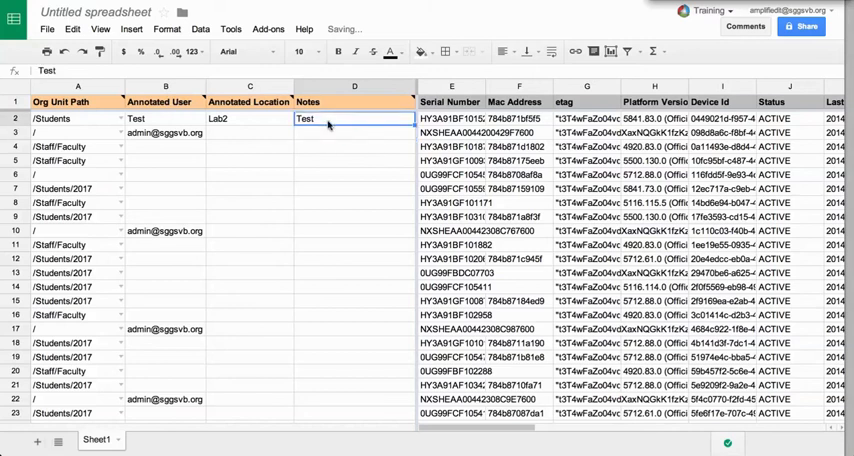
left_click(267, 28)
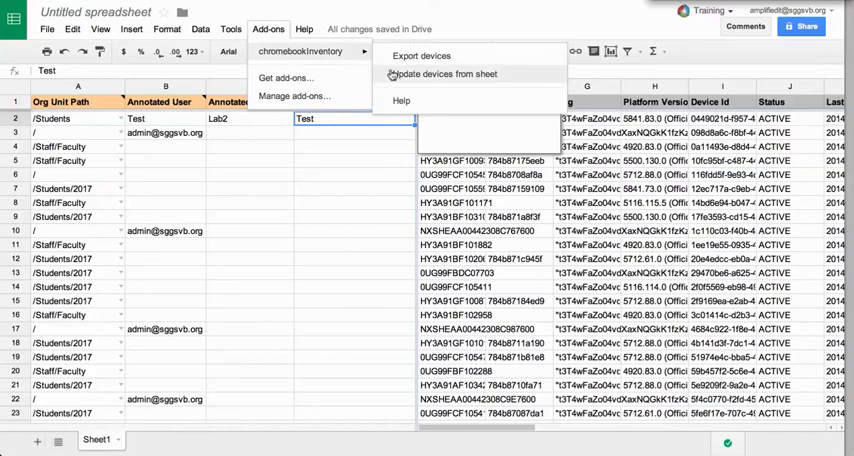
Step: Run Update devices from sheet, confirm, and dismiss the 178-devices-updated message
left_click(444, 74)
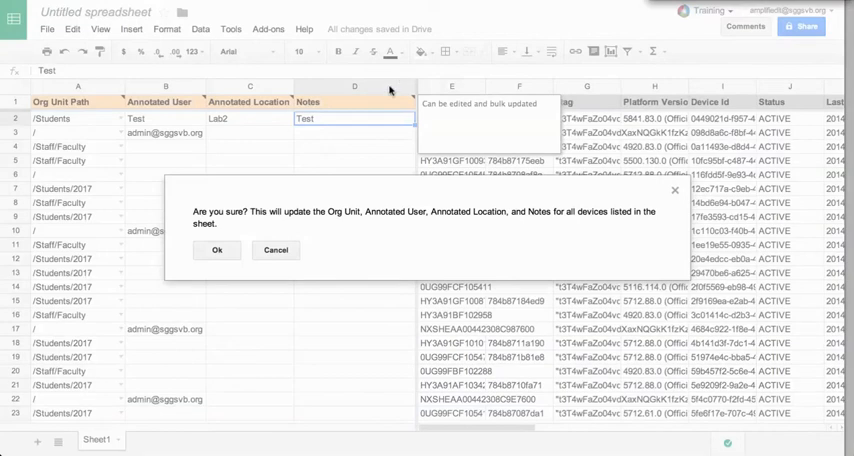
left_click(217, 249)
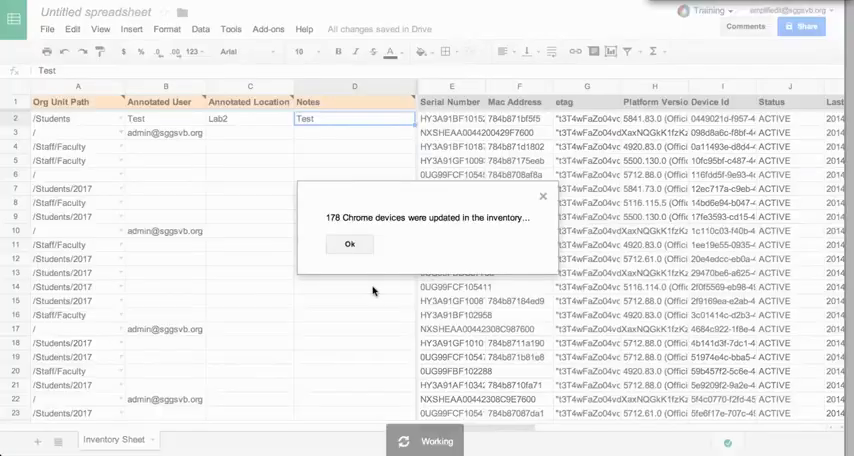
left_click(349, 244)
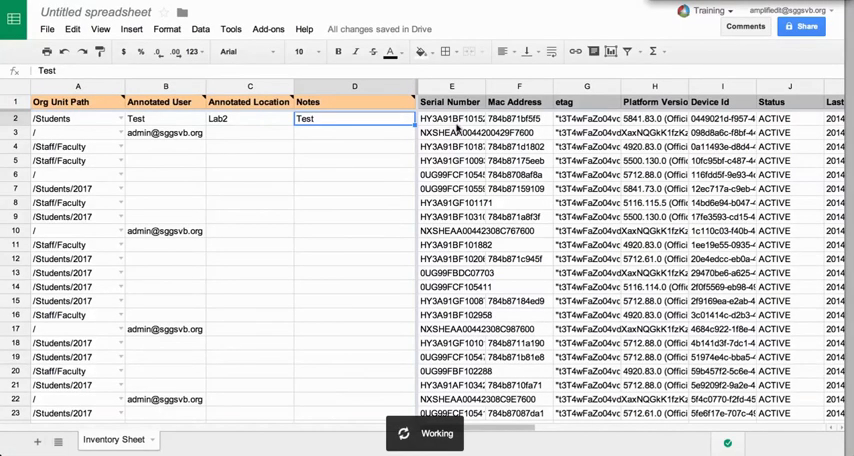
left_click(451, 118)
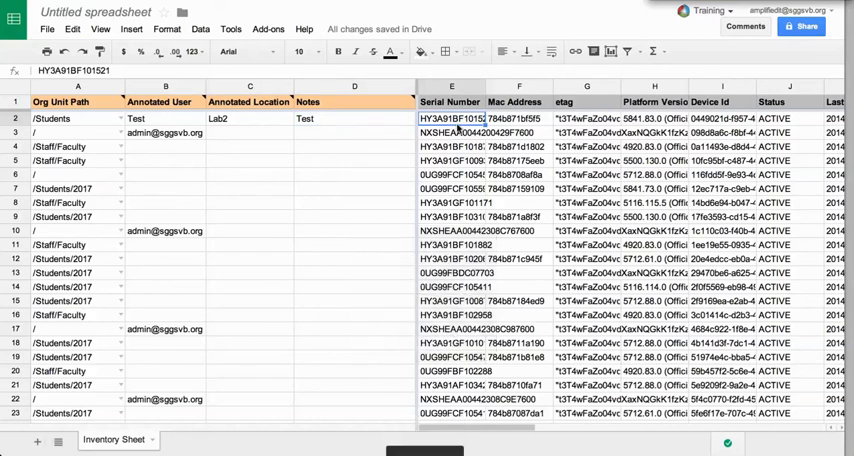
mouse_move(458, 130)
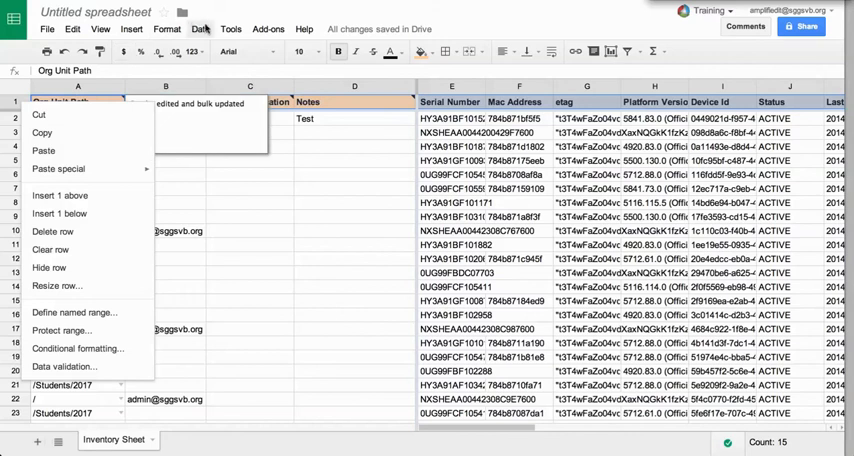
Step: Enable the data filter and uncheck OS versions 35.x and 36.x in OS Version
left_click(200, 29)
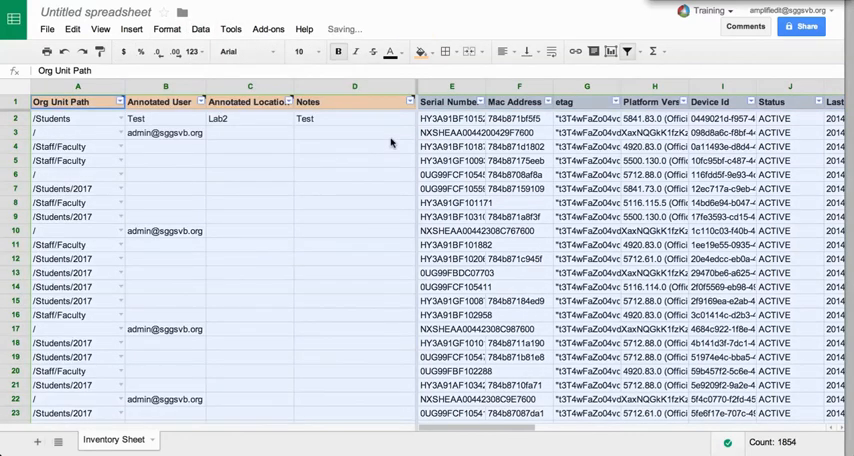
left_click(452, 118)
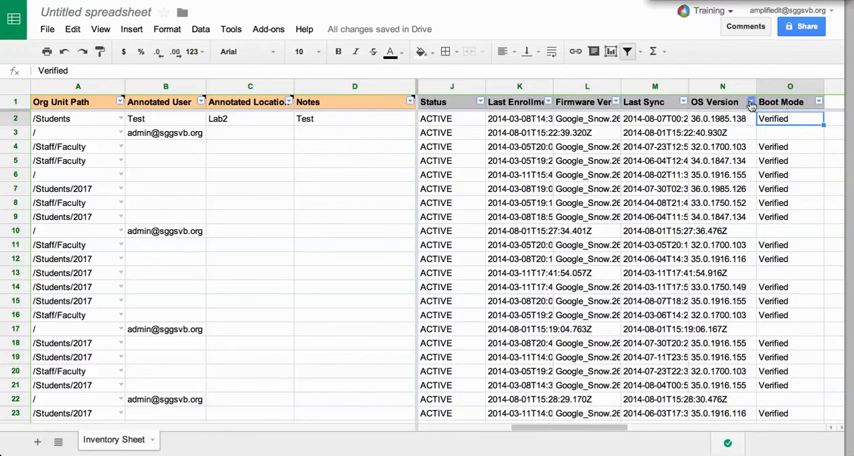
left_click(745, 102)
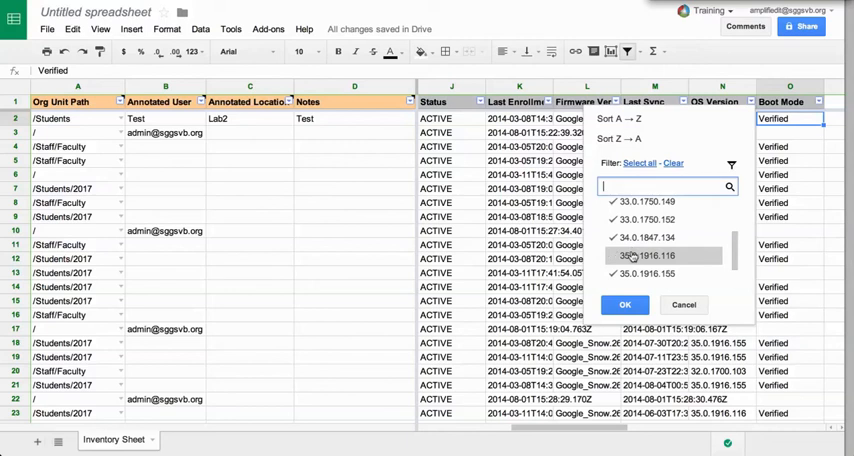
scroll("down", 3)
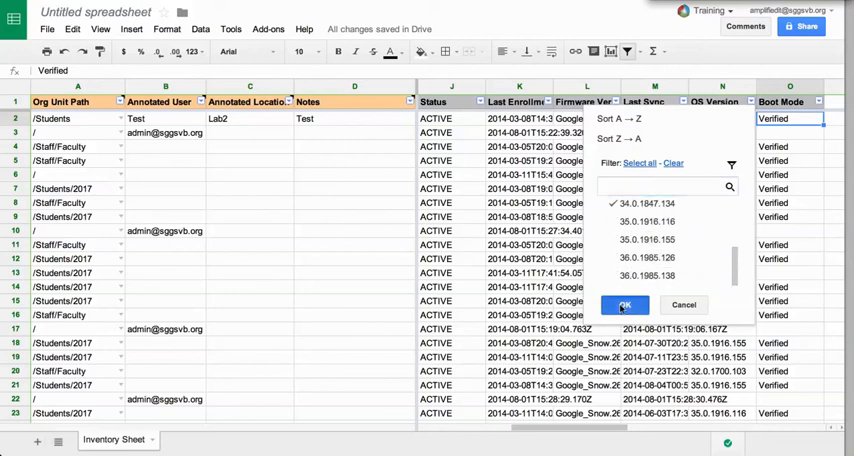
left_click(624, 305)
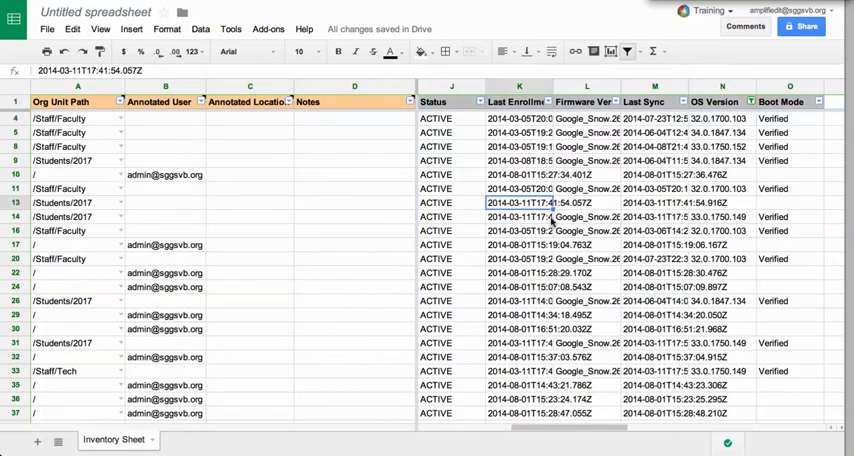
Step: Select all OS versions in the filter, then sort Last Sync ascending (A → Z)
scroll("down", 3)
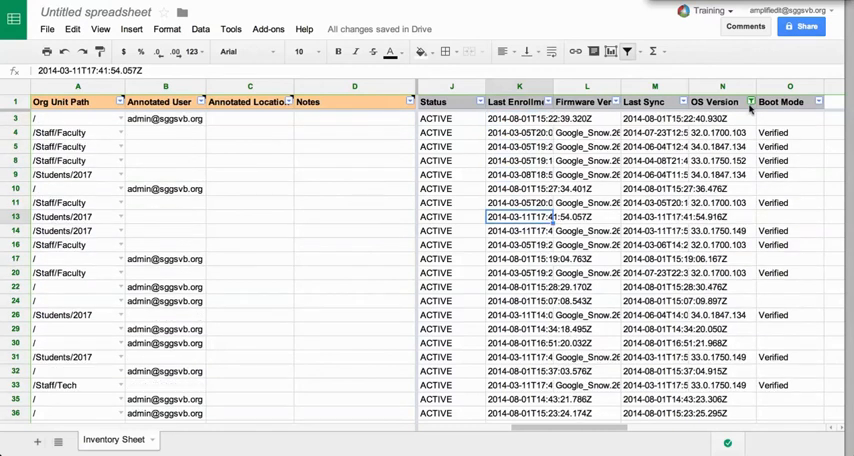
left_click(751, 101)
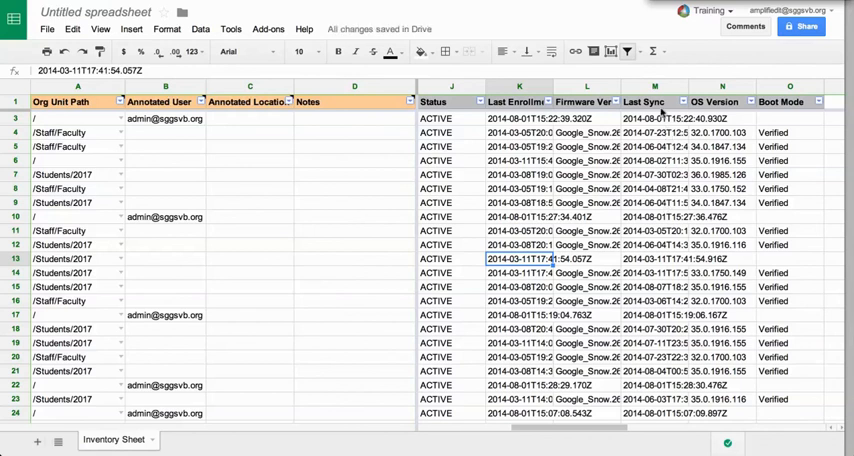
left_click(683, 101)
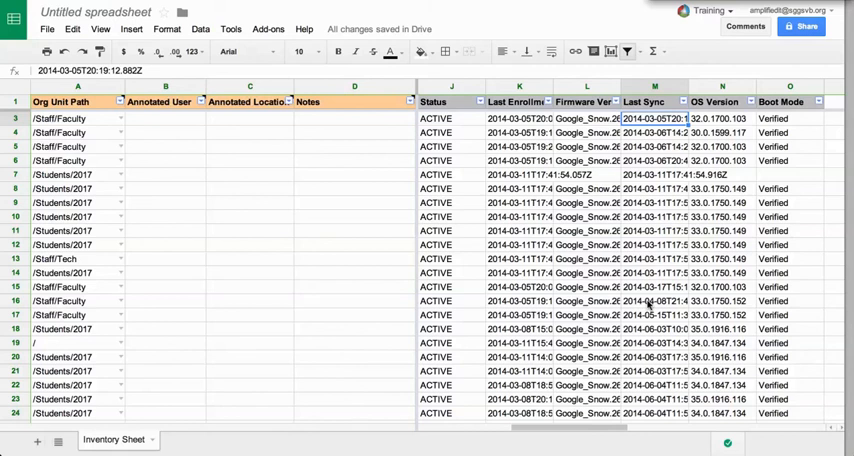
left_click(654, 216)
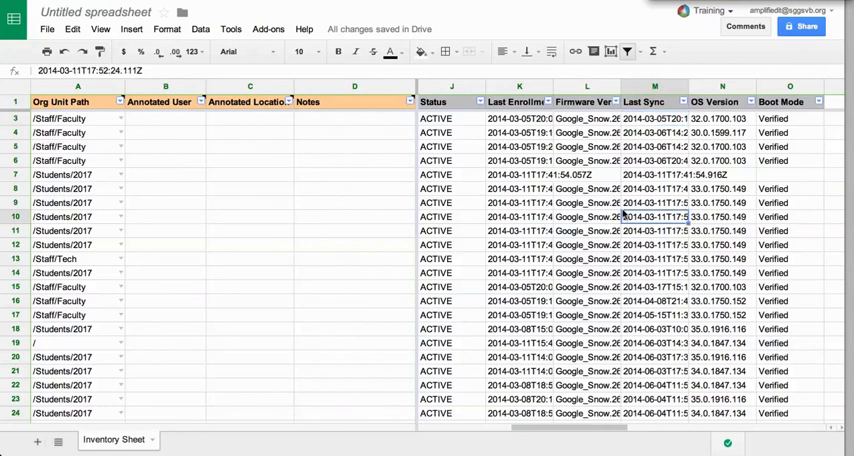
scroll("left", 3)
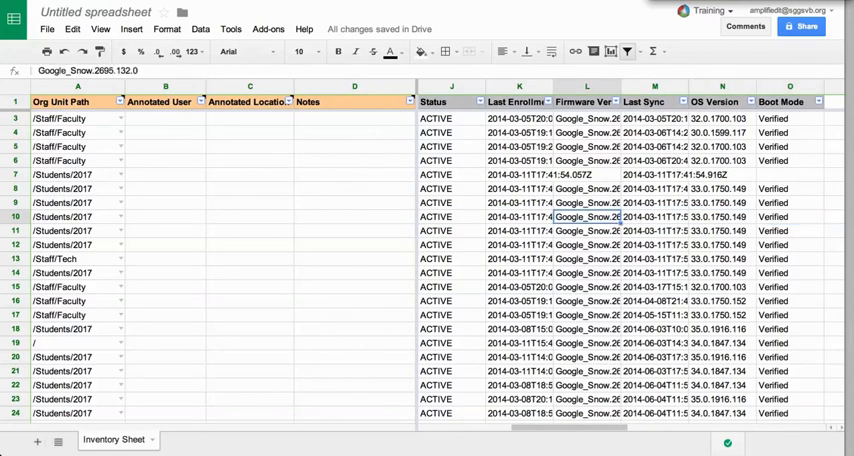
scroll("right", 3)
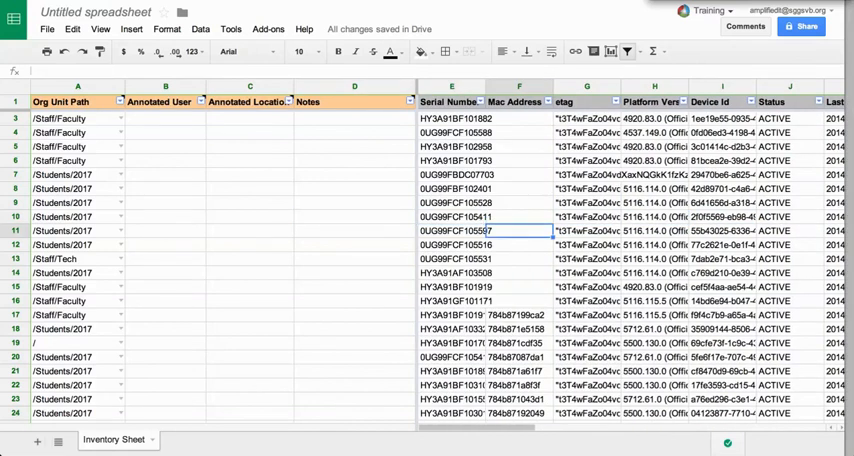
left_click(519, 371)
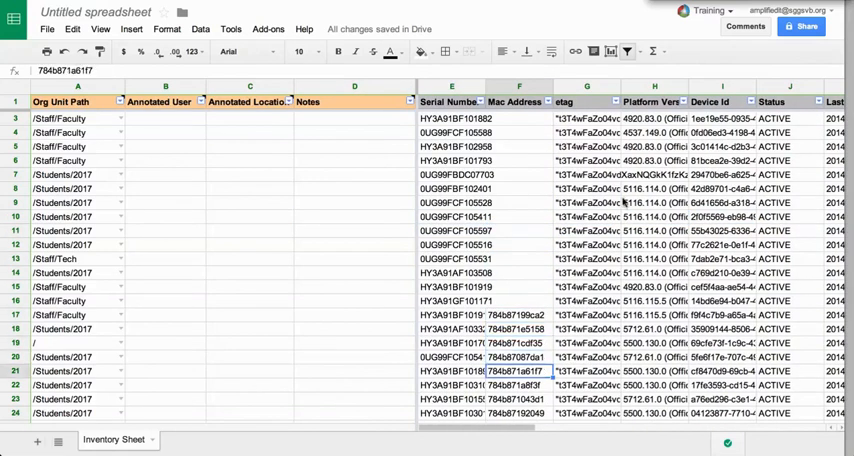